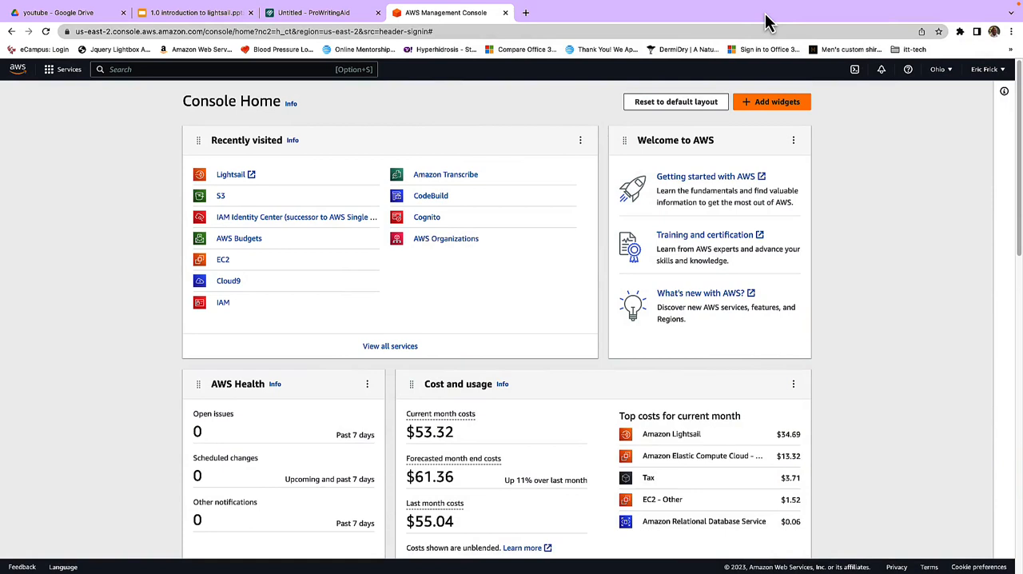
pyautogui.moveTo(502, 132)
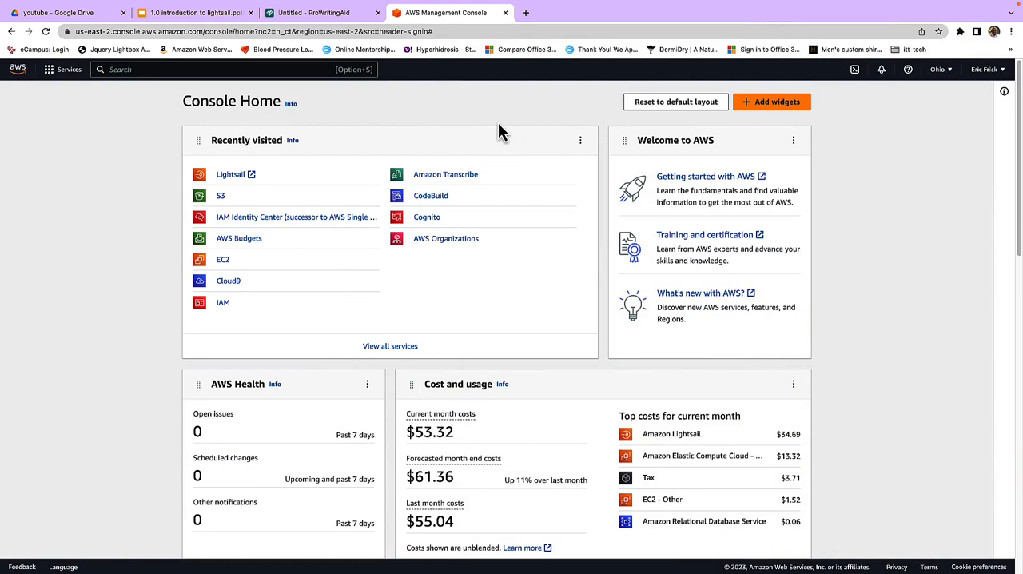
pyautogui.moveTo(224, 191)
pyautogui.write('lightsail')
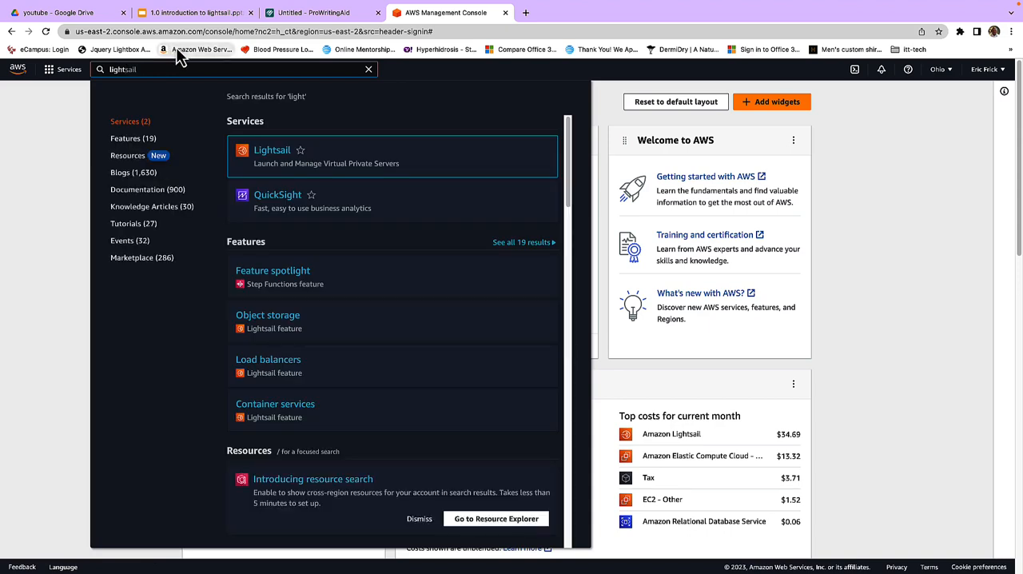
# Step: Open Lightsail from the console search results, showing its four running instances
pyautogui.click(271, 150)
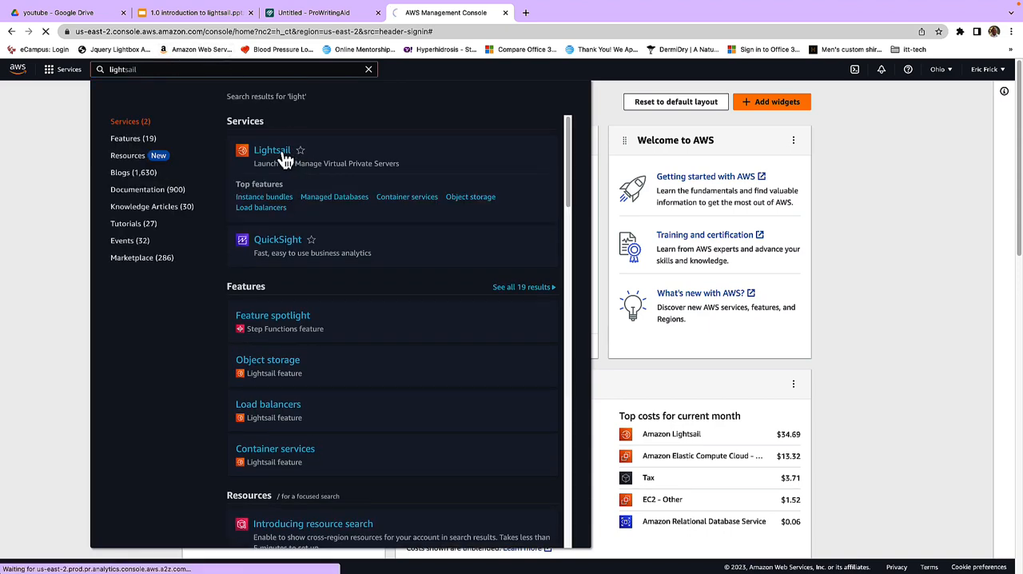
pyautogui.click(271, 150)
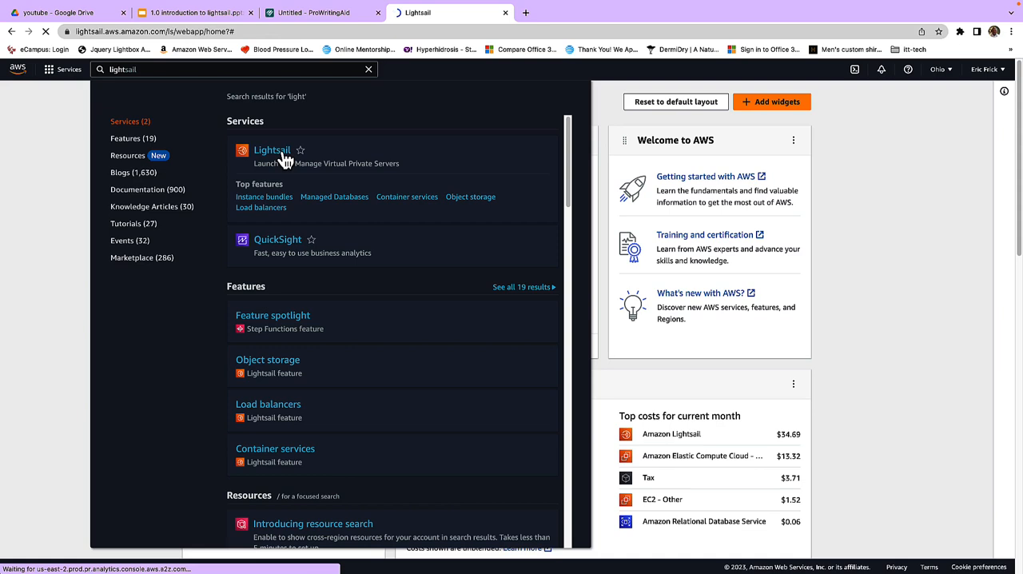
pyautogui.click(271, 150)
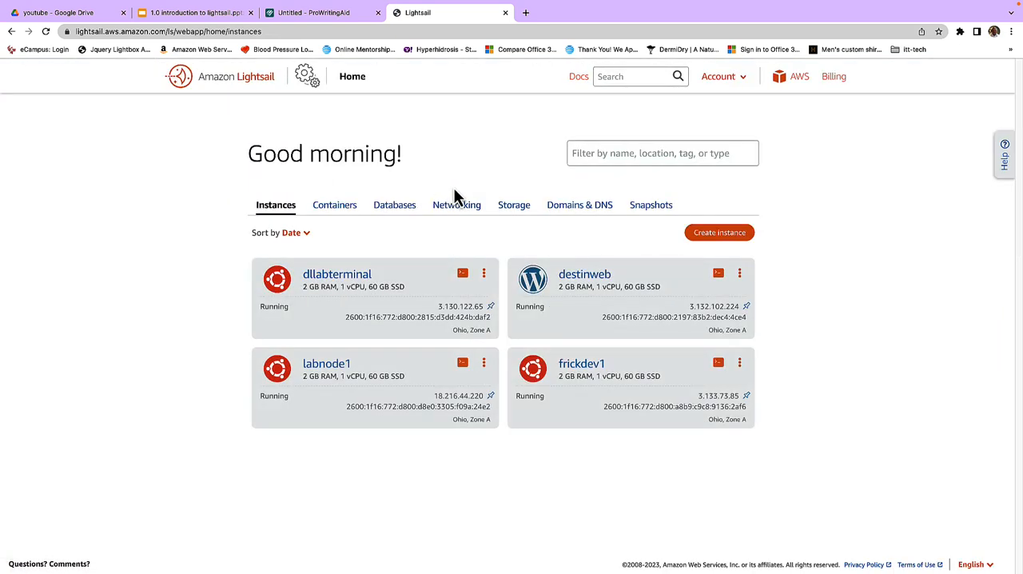
pyautogui.moveTo(662, 252)
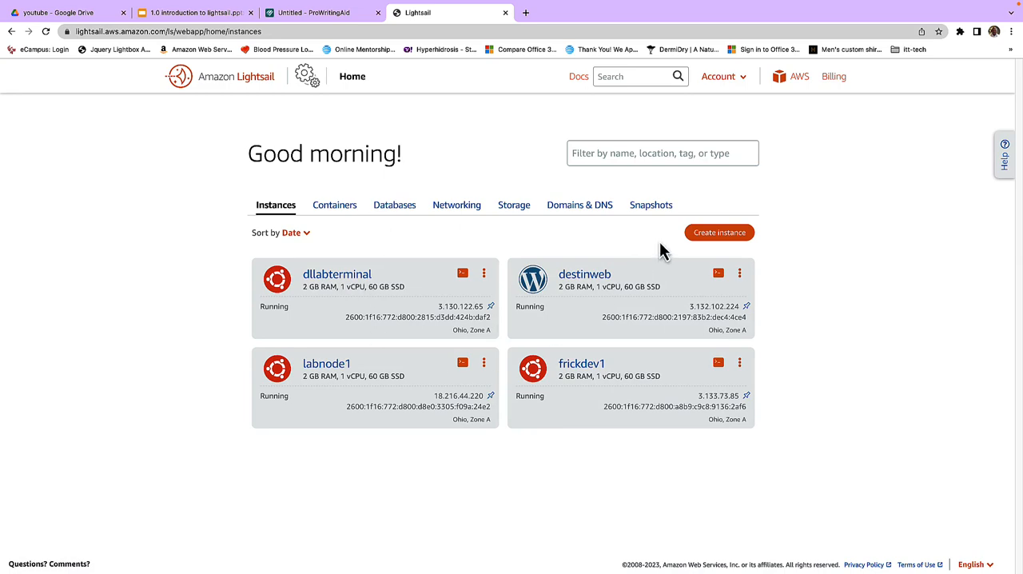
# Step: Start creating a new instance and filter the blueprints to OS Only
pyautogui.click(717, 233)
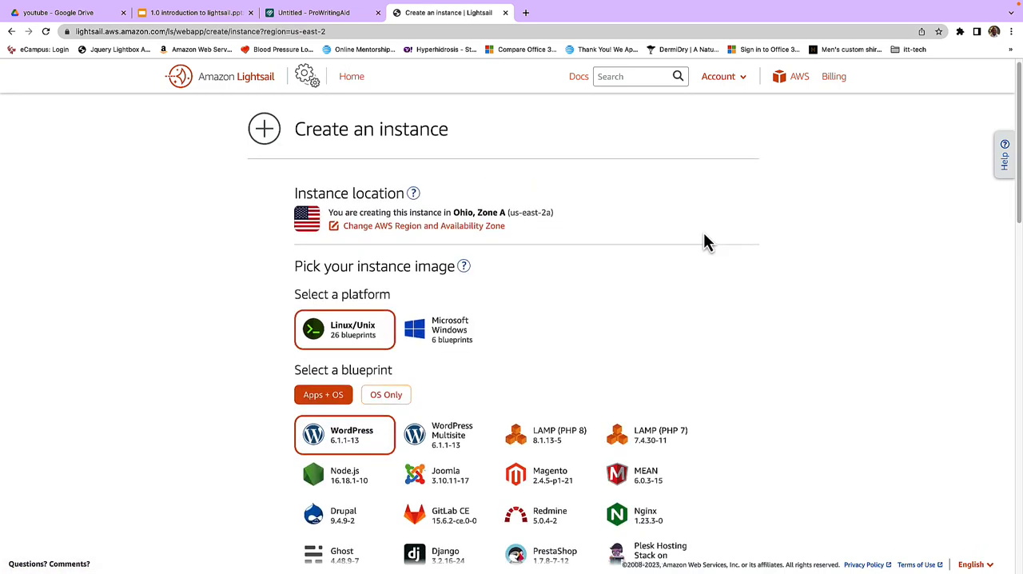
pyautogui.scroll(-3)
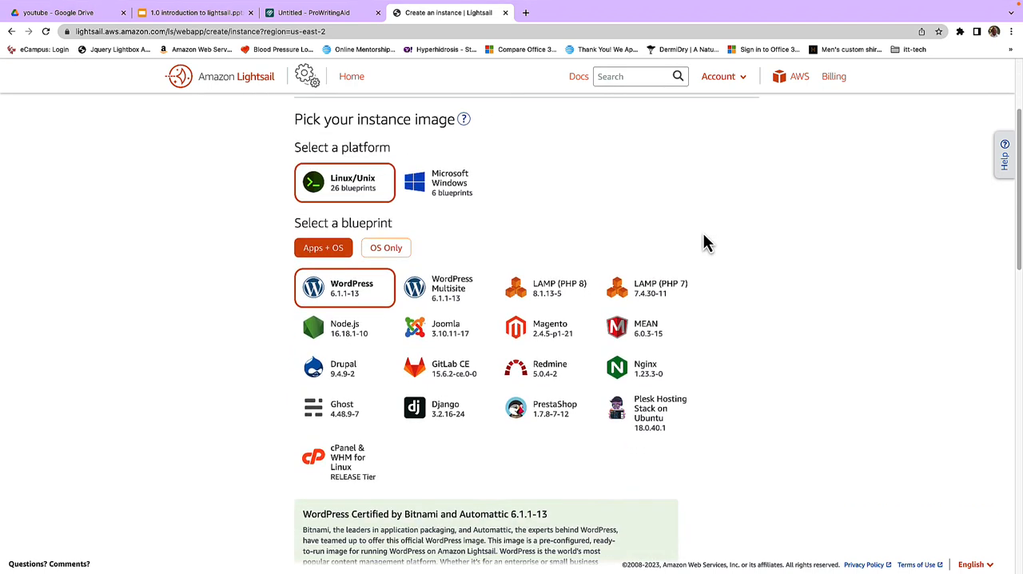
pyautogui.moveTo(592, 445)
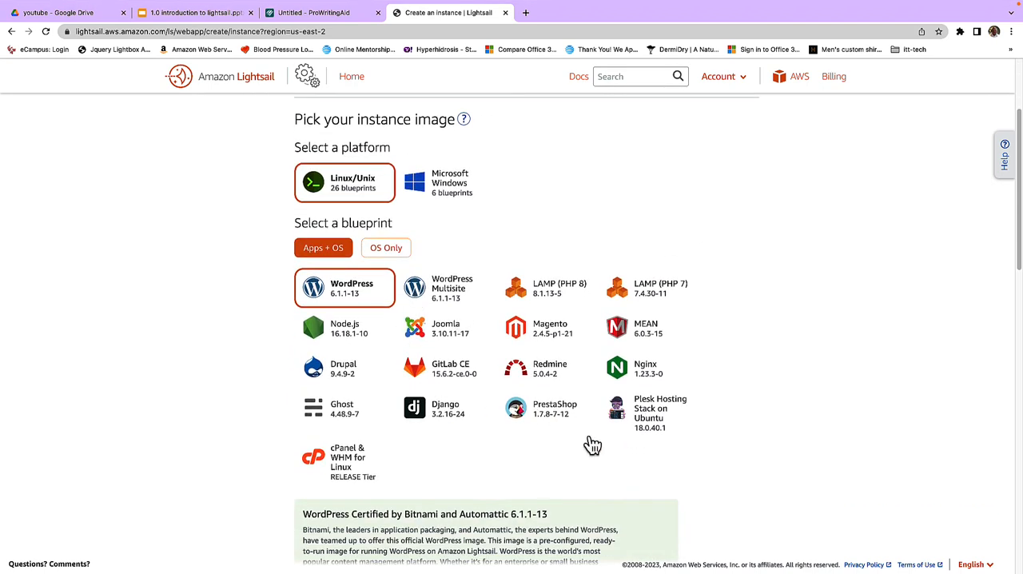
pyautogui.moveTo(404, 211)
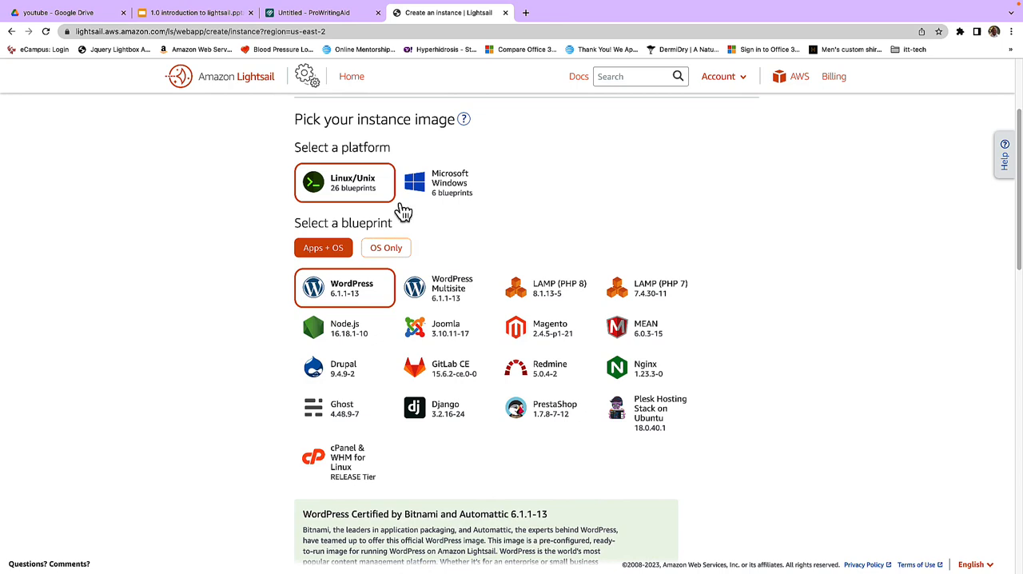
pyautogui.click(386, 247)
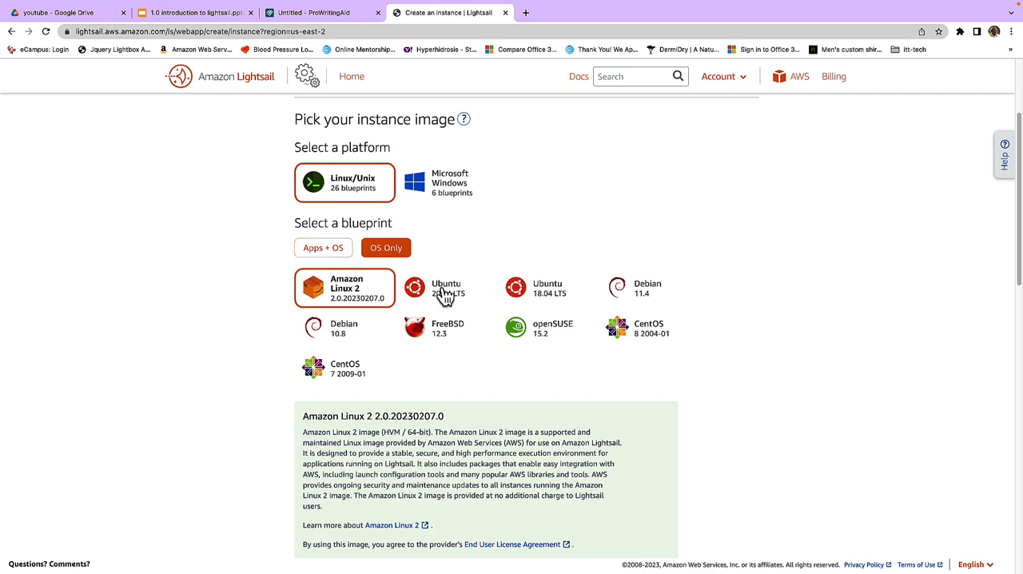
# Step: Select the Ubuntu 20.04 LTS blueprint and scroll down toward the instance plans
pyautogui.click(446, 288)
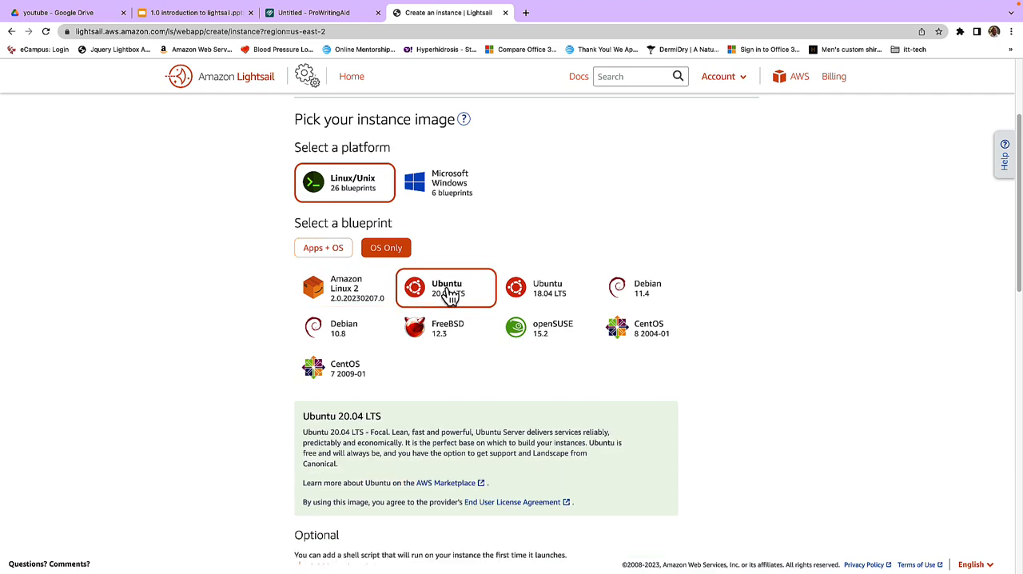
pyautogui.scroll(-3)
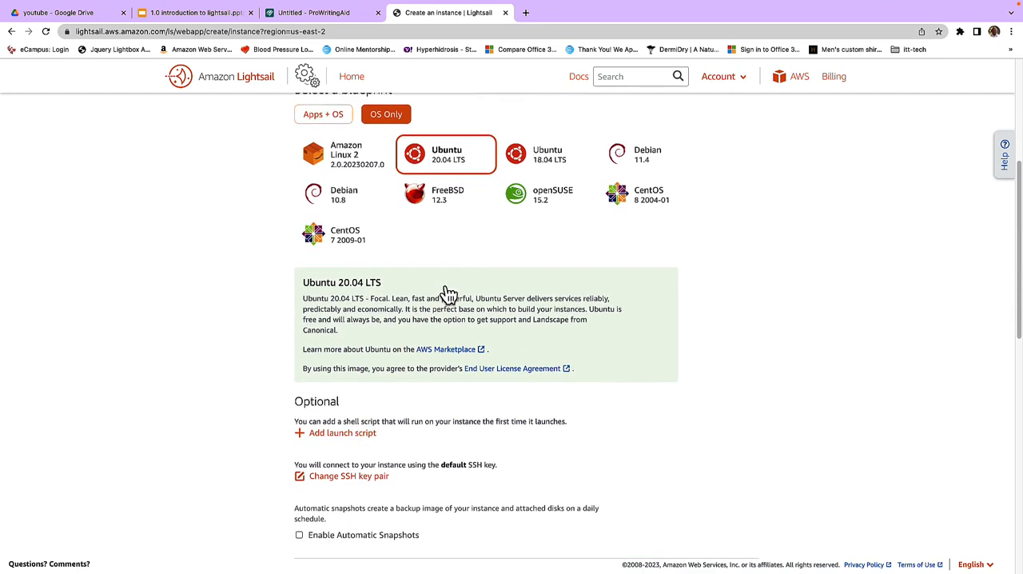
pyautogui.scroll(-3)
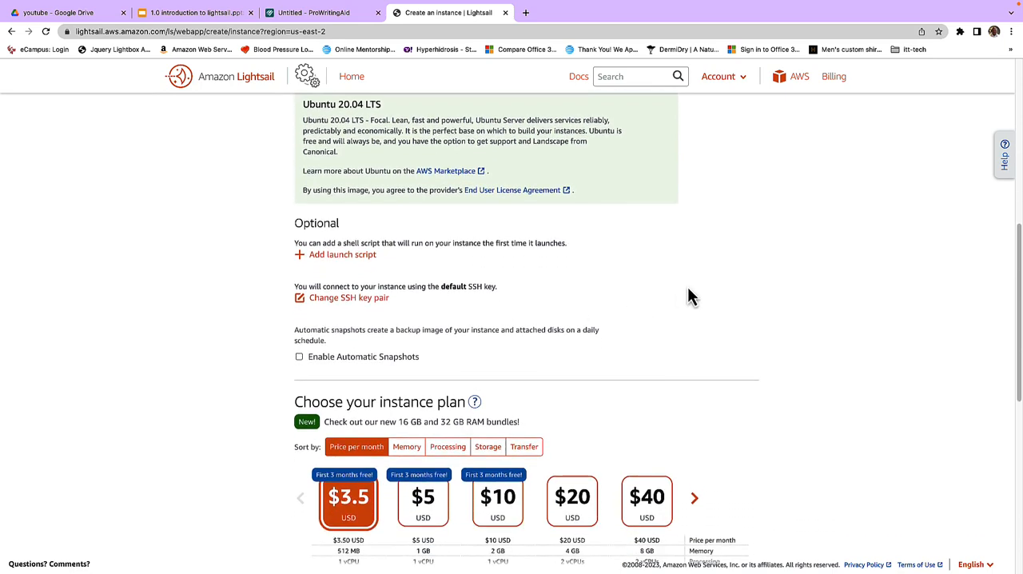
pyautogui.scroll(-3)
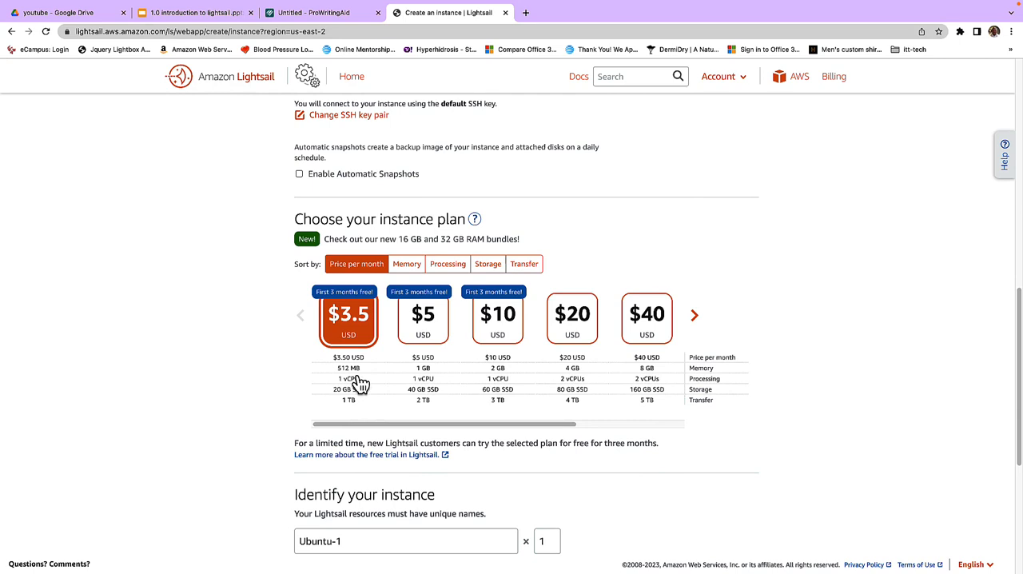
pyautogui.moveTo(366, 339)
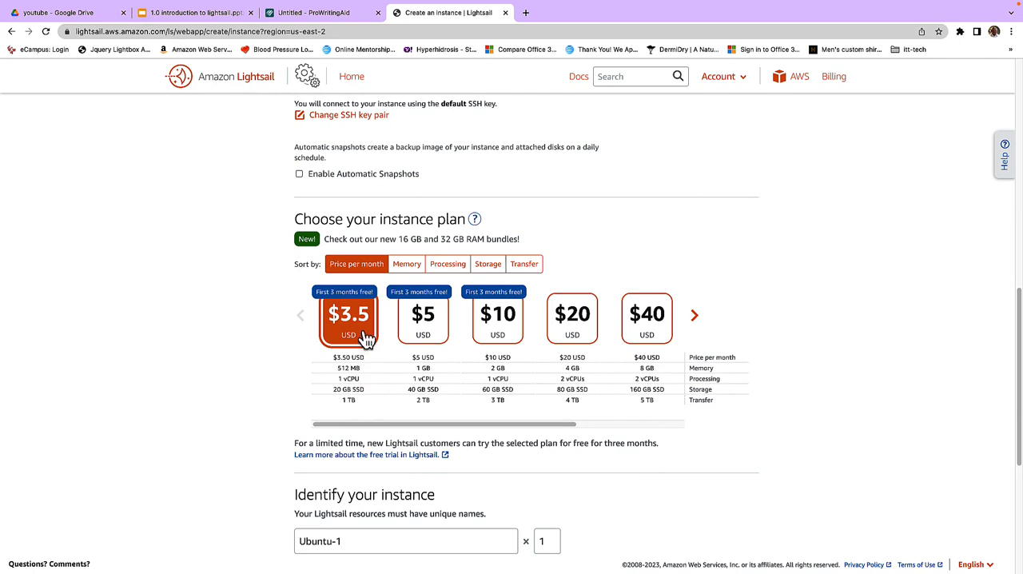
pyautogui.moveTo(399, 366)
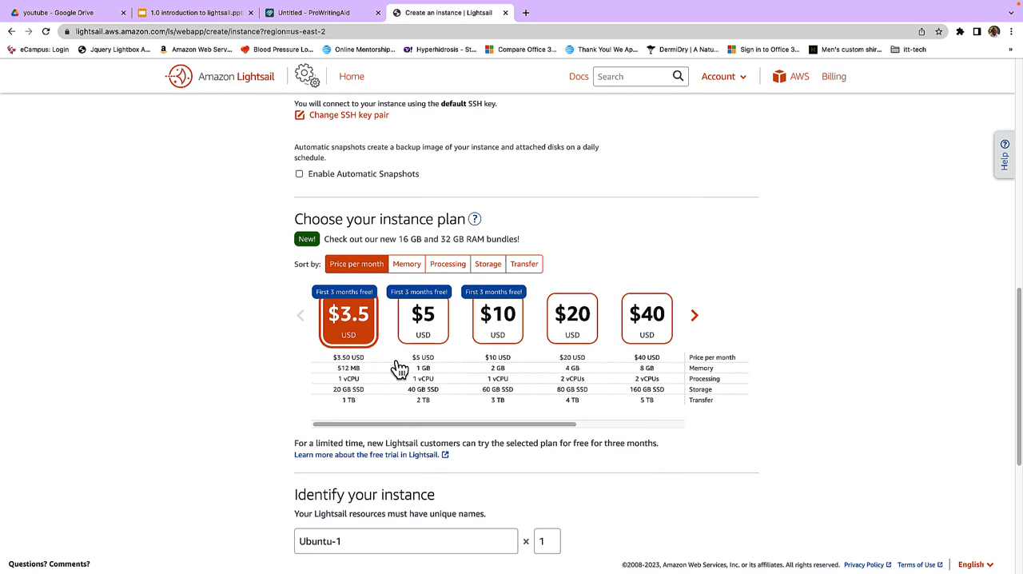
pyautogui.moveTo(468, 372)
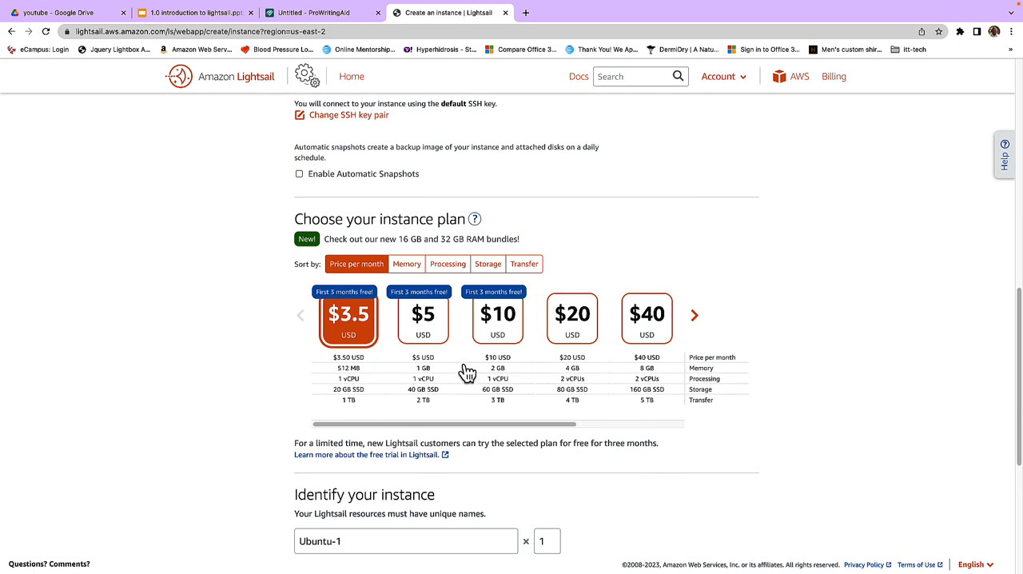
pyautogui.moveTo(498, 397)
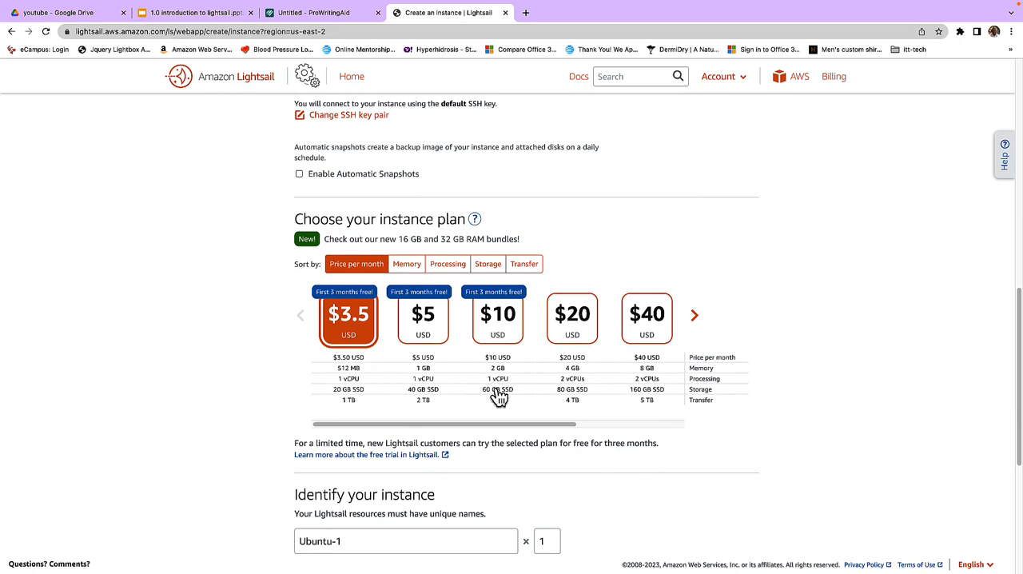
pyautogui.moveTo(486, 408)
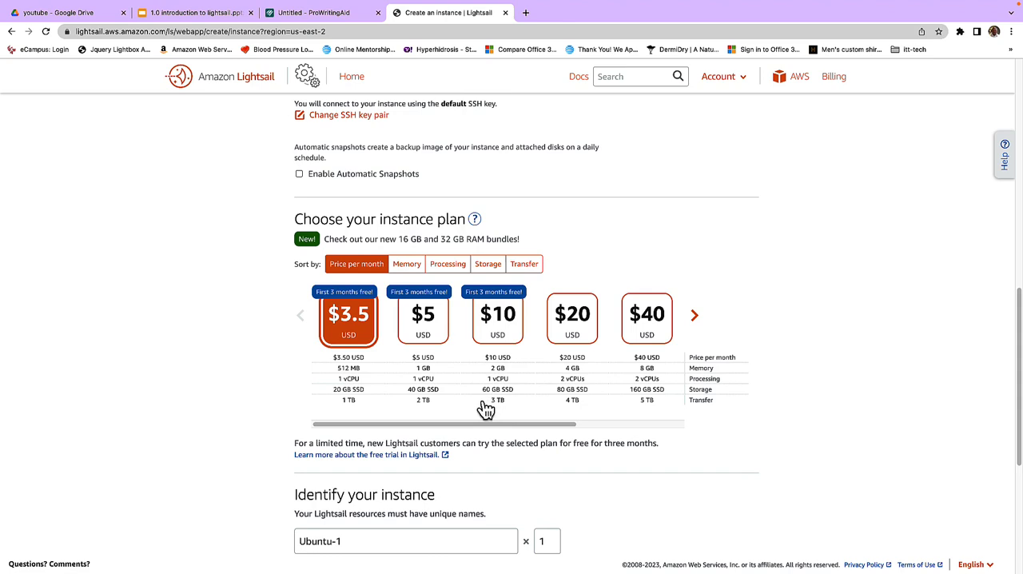
pyautogui.moveTo(486, 345)
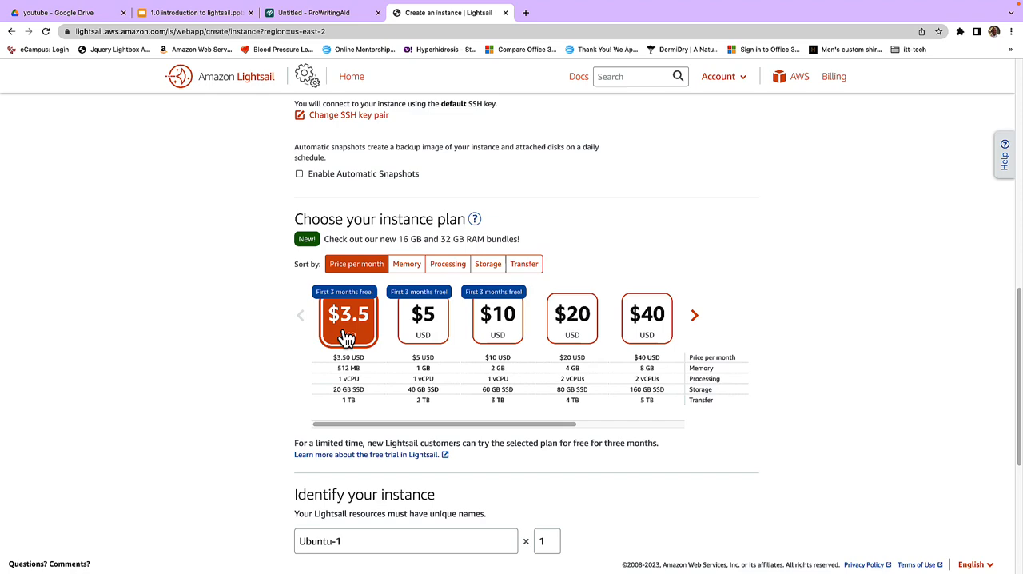
pyautogui.scroll(-3)
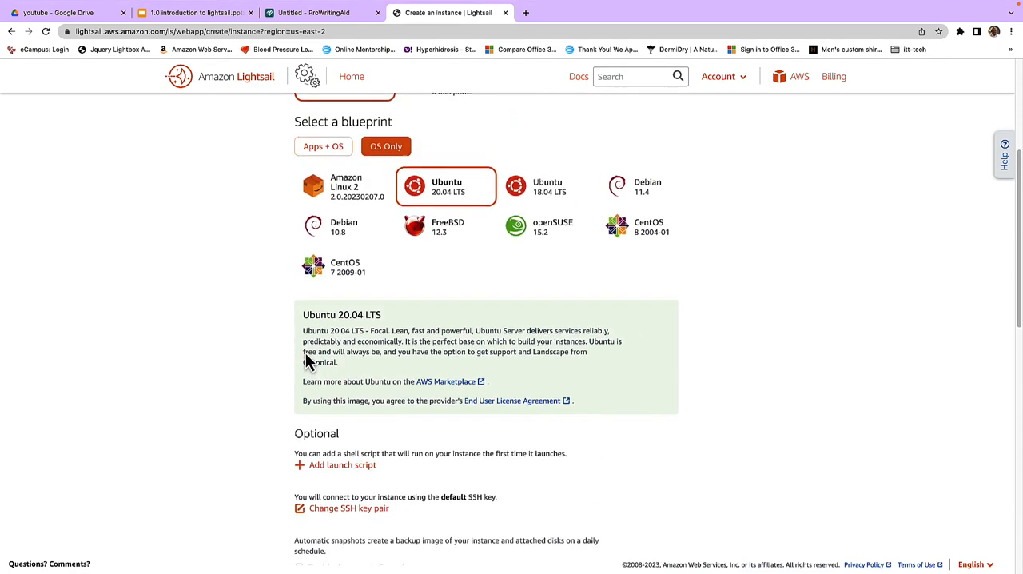
pyautogui.scroll(3)
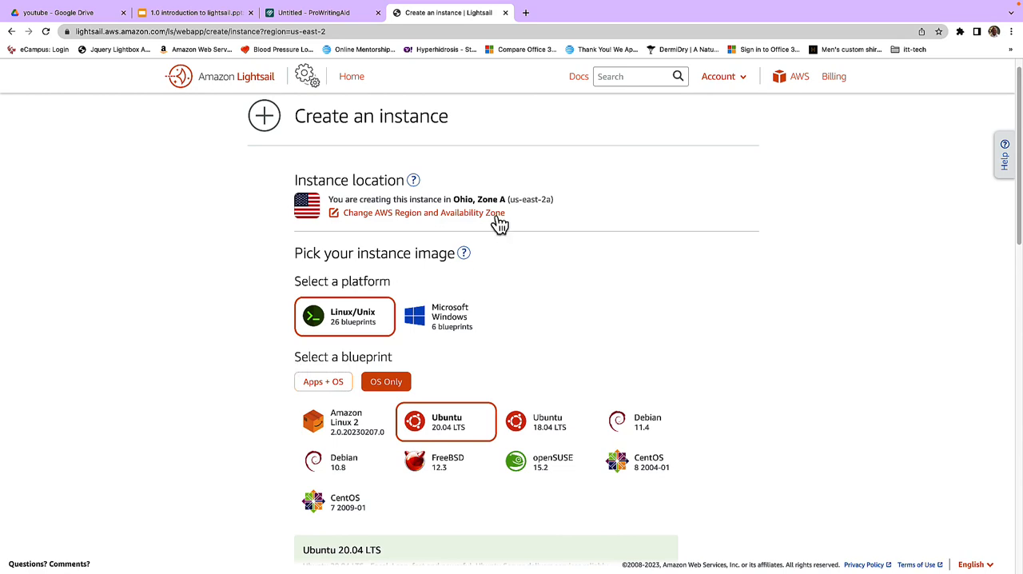
pyautogui.moveTo(745, 265)
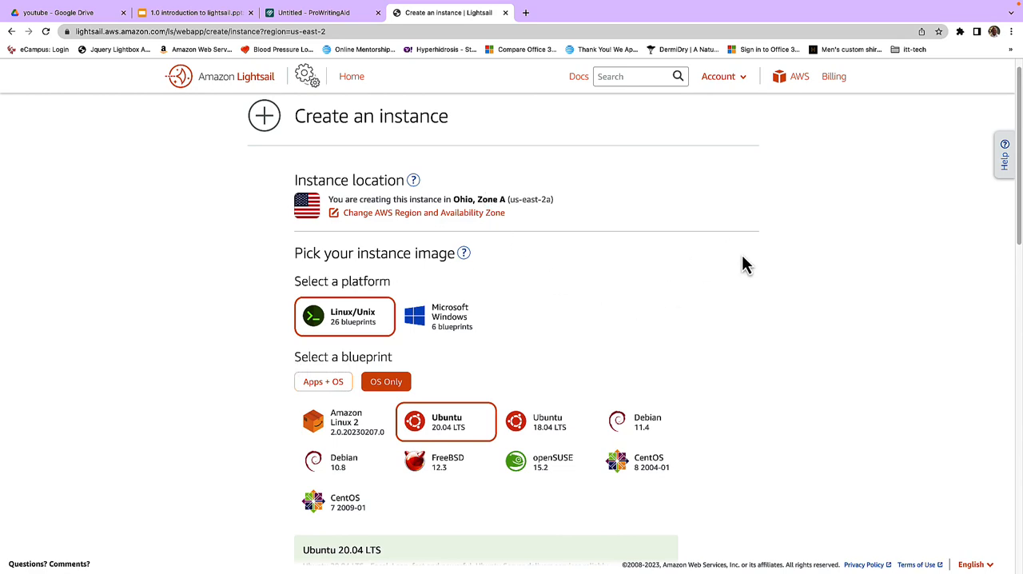
pyautogui.scroll(-3)
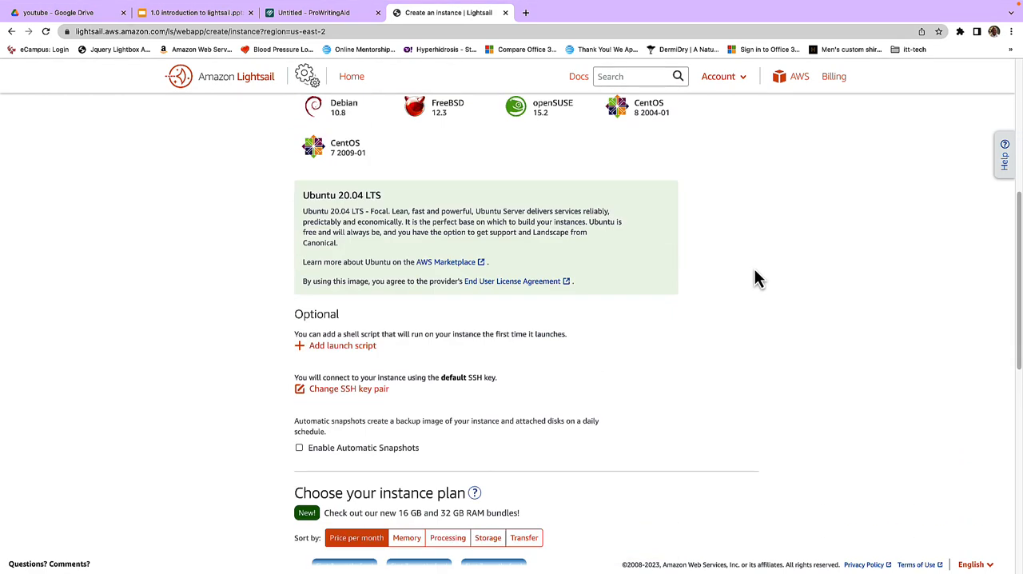
pyautogui.scroll(-3)
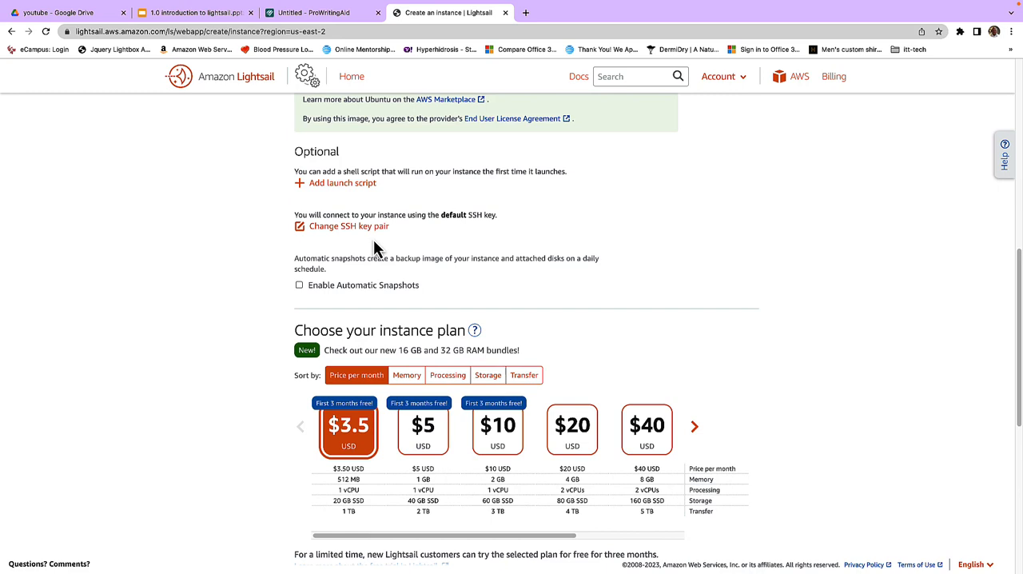
pyautogui.moveTo(726, 224)
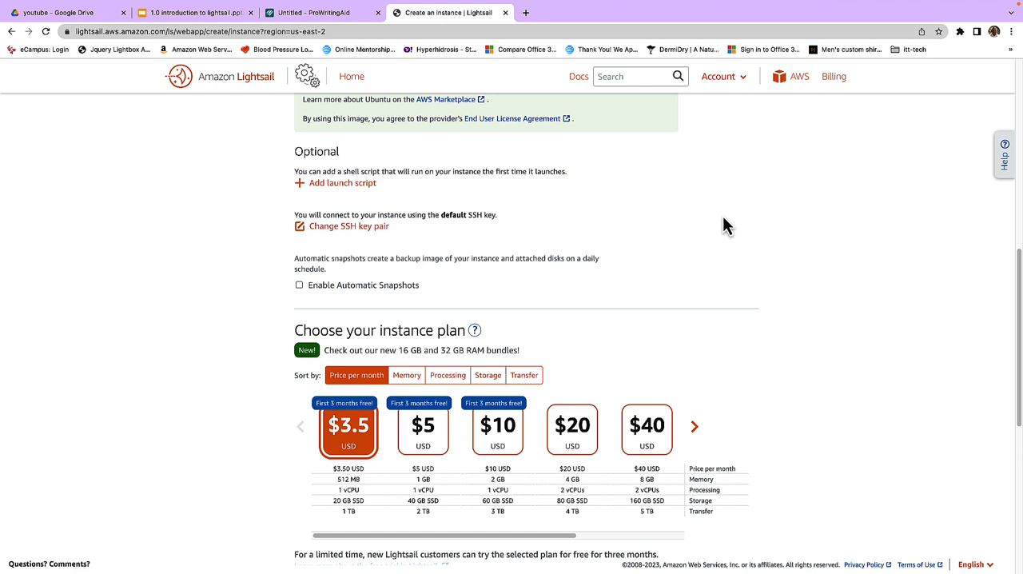
pyautogui.scroll(-3)
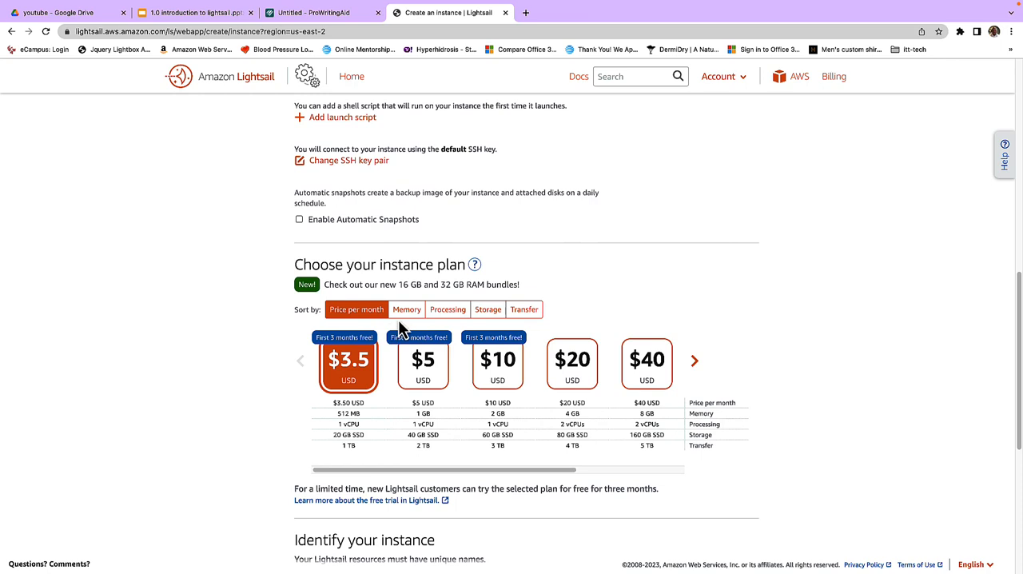
# Step: Sort the plans by memory, processing, storage and transfer, then back by price
pyautogui.click(407, 309)
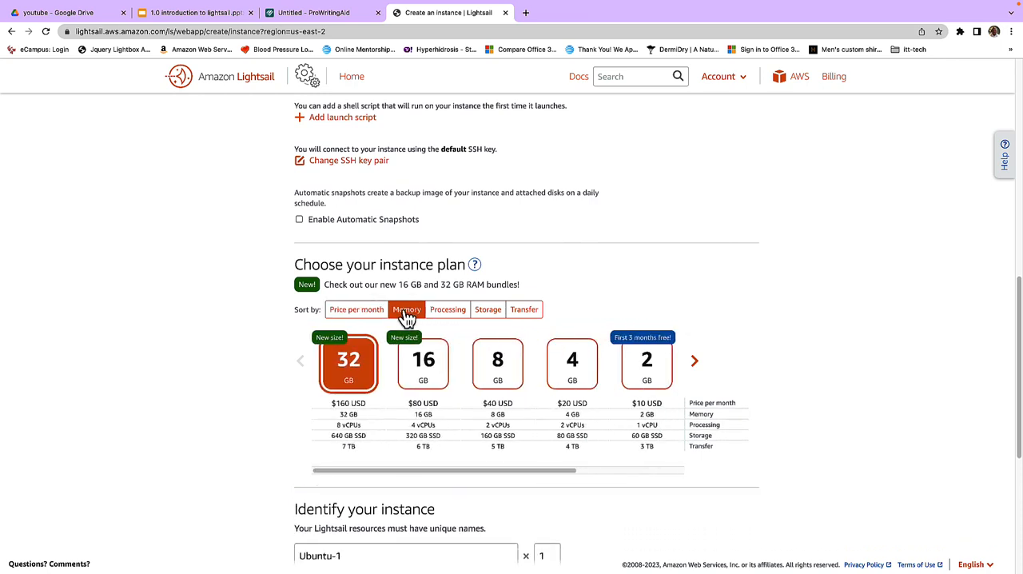
pyautogui.click(448, 309)
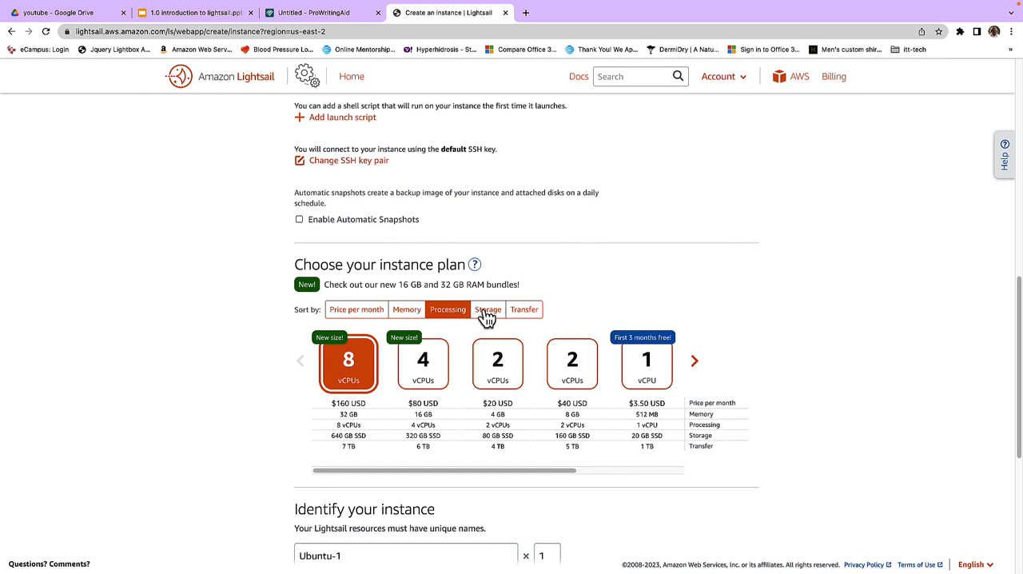
pyautogui.click(487, 310)
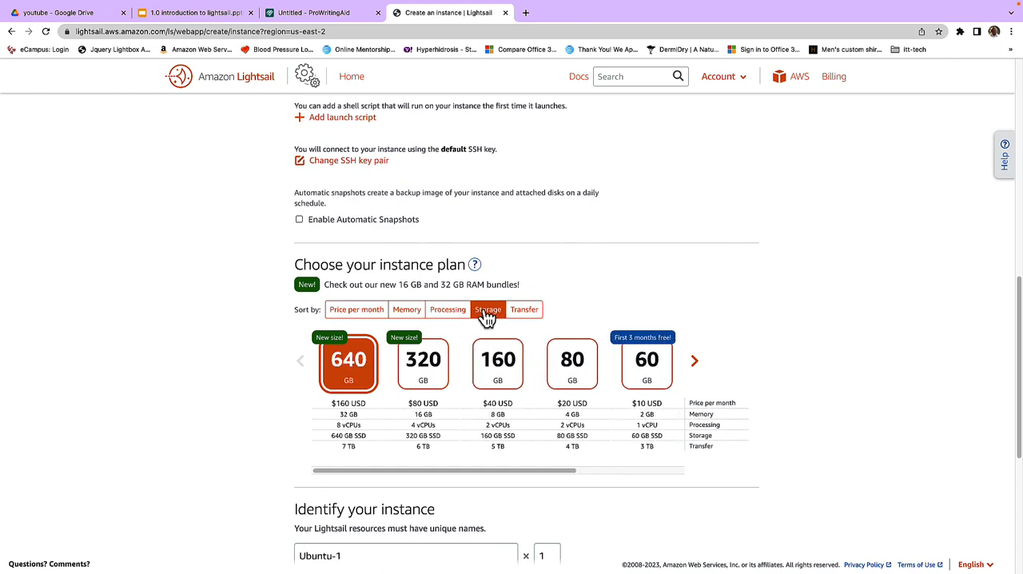
pyautogui.click(523, 309)
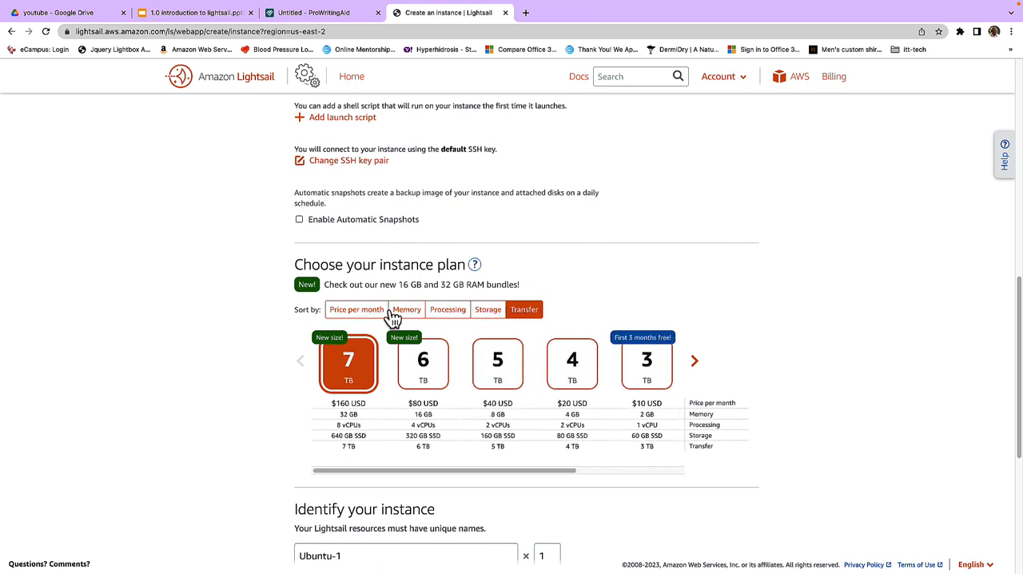
pyautogui.click(357, 309)
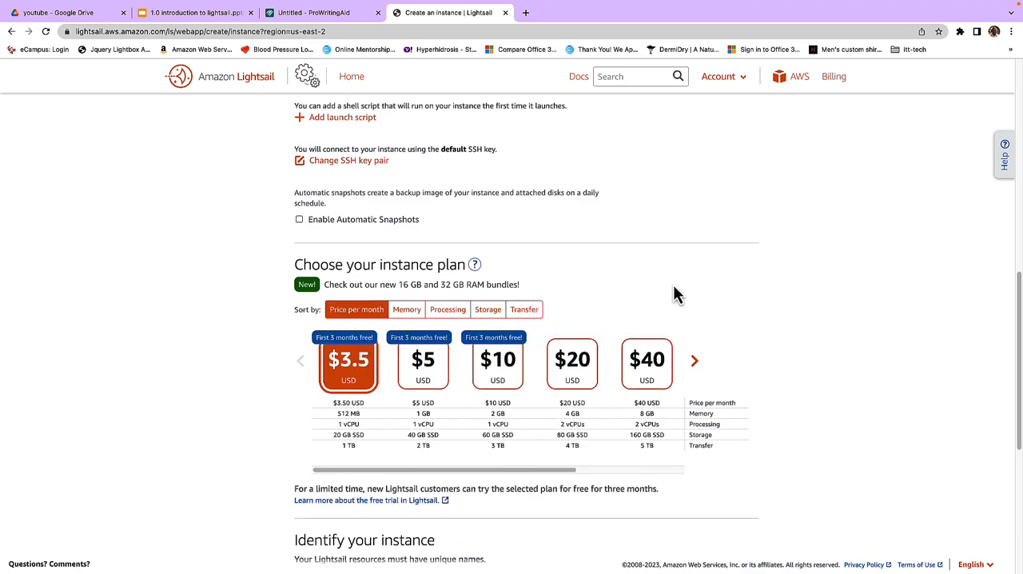
# Step: Scroll down to the Create instance button for the single Ubuntu-1 instance
pyautogui.scroll(-3)
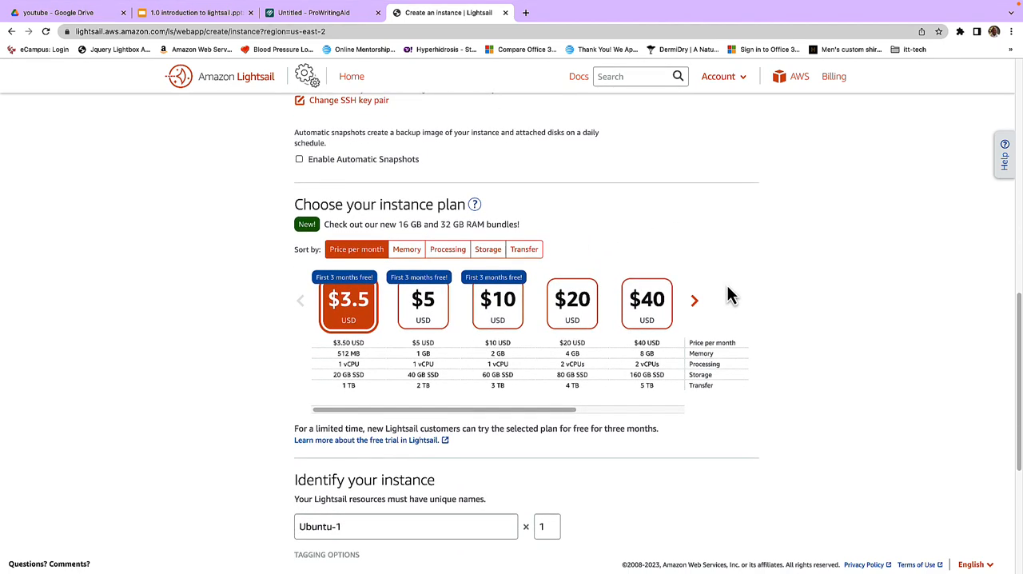
pyautogui.scroll(-3)
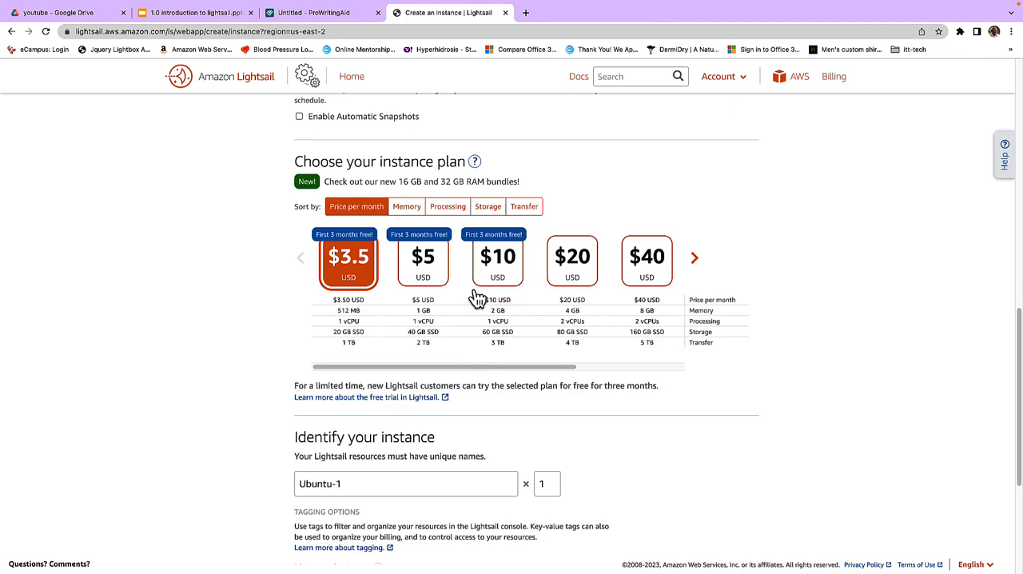
pyautogui.moveTo(520, 355)
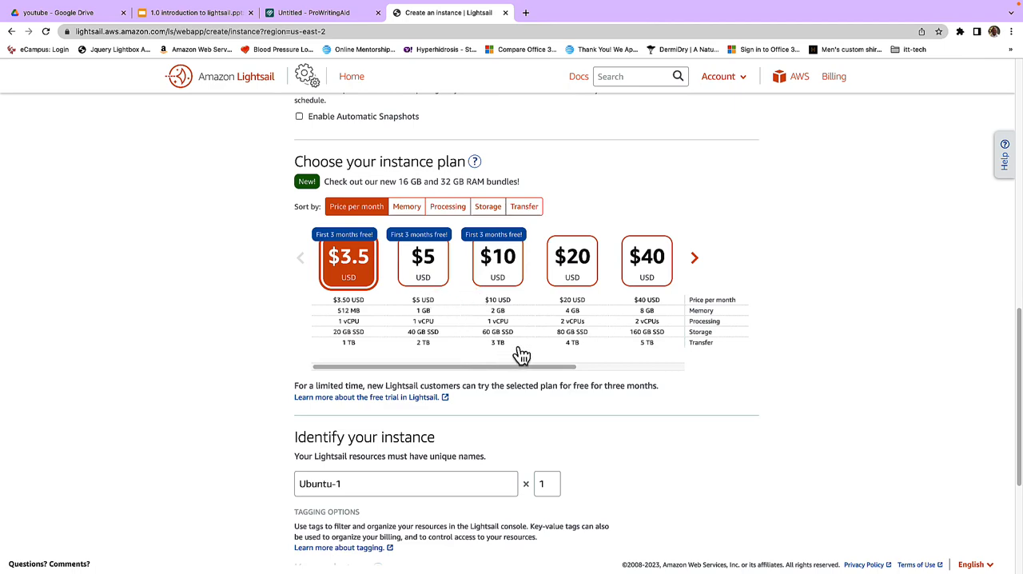
pyautogui.scroll(-3)
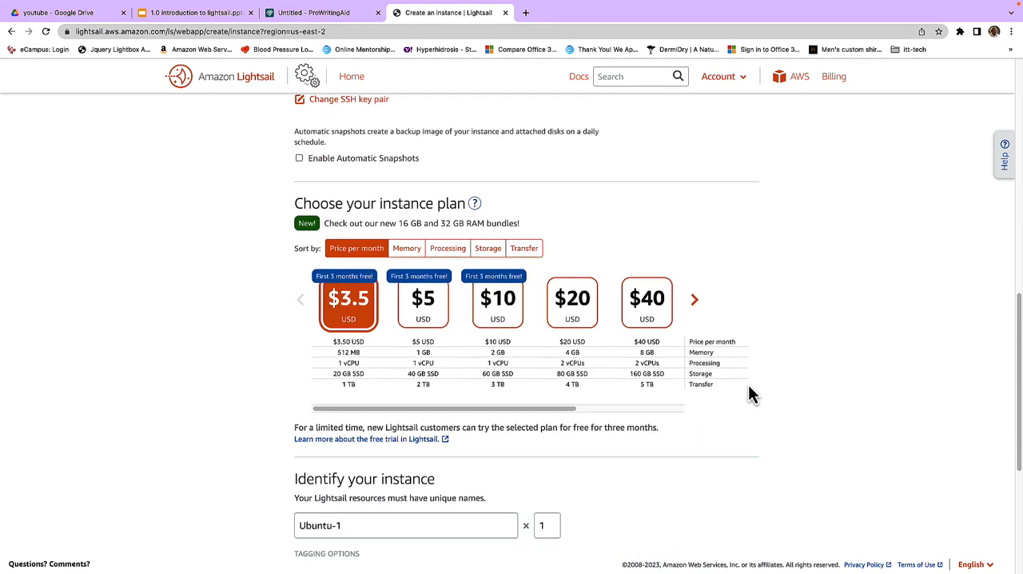
pyautogui.scroll(-3)
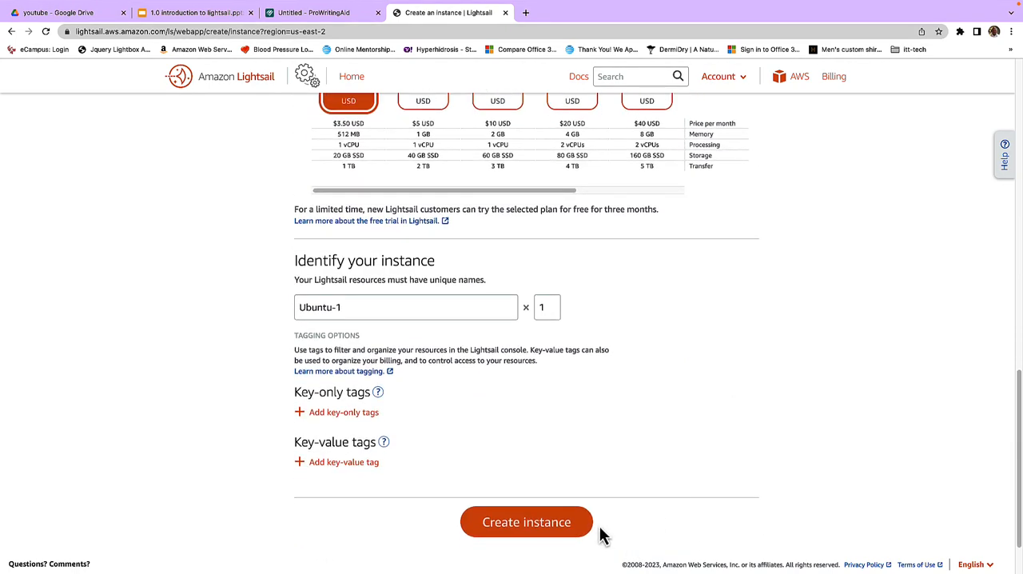
pyautogui.moveTo(526, 522)
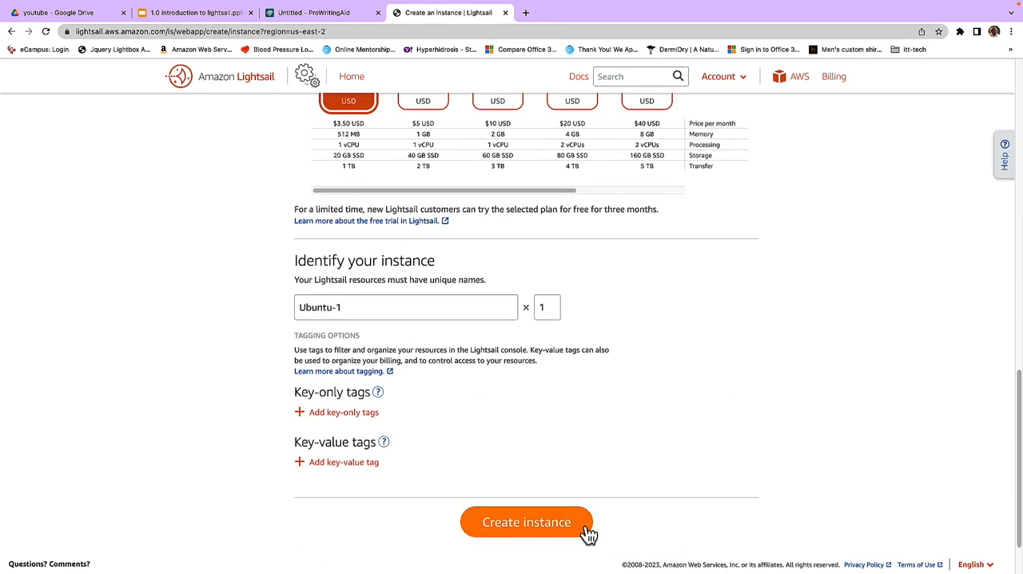